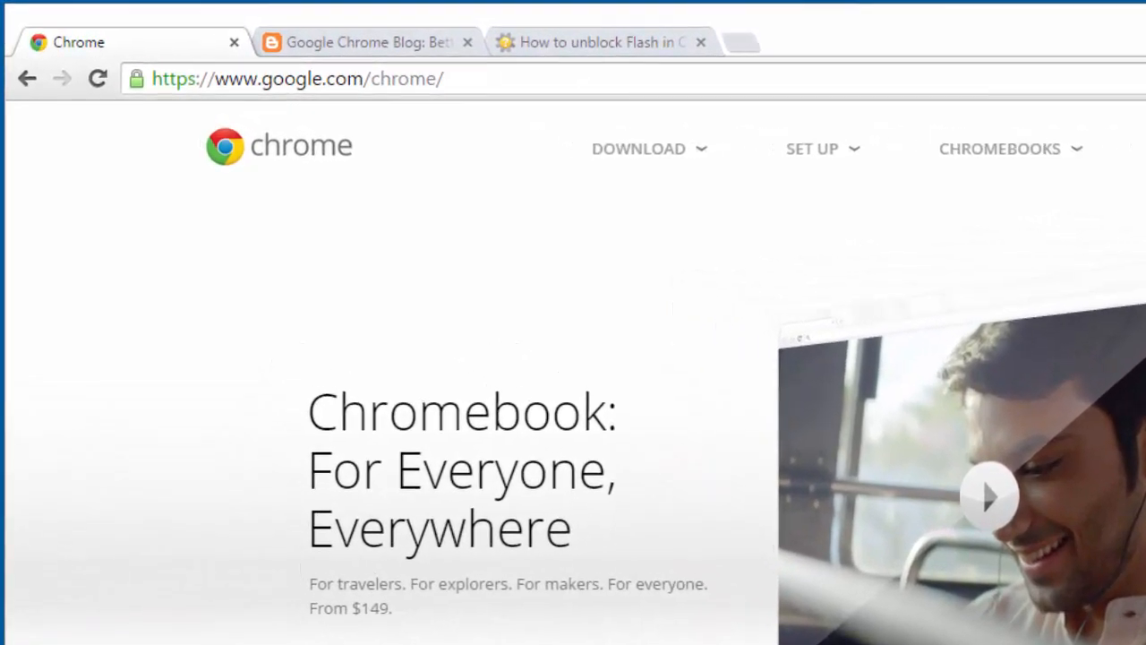
# Step: Switch to the Chrome Blog tab and skim the 'Better battery life for your laptop' post
pyautogui.click(367, 43)
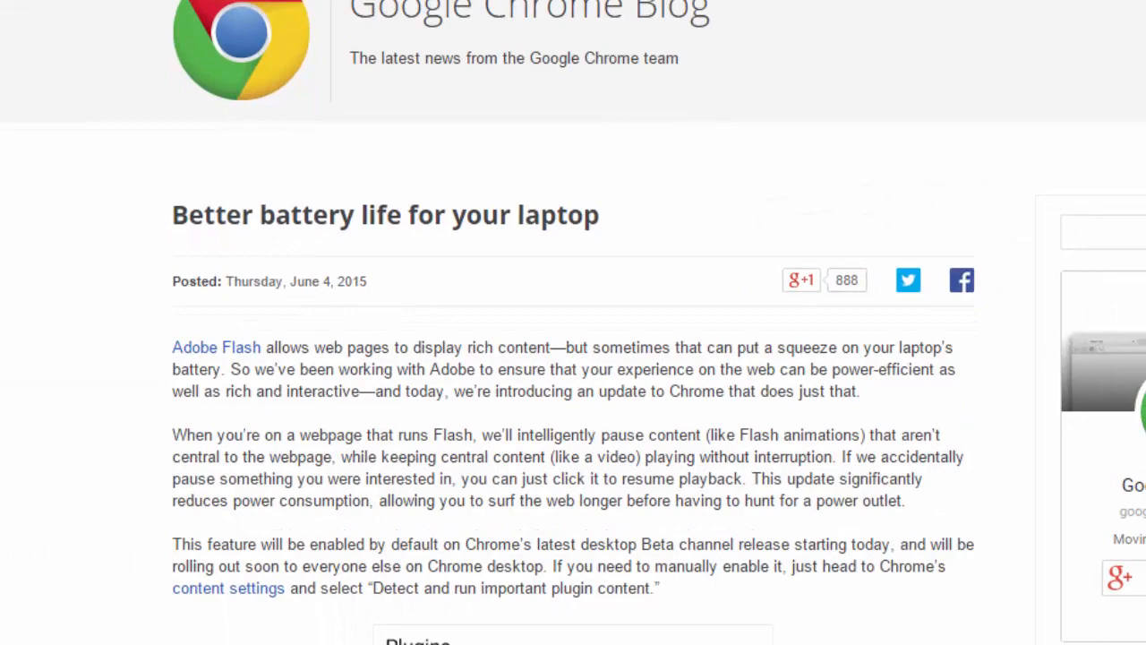
pyautogui.scroll(-3)
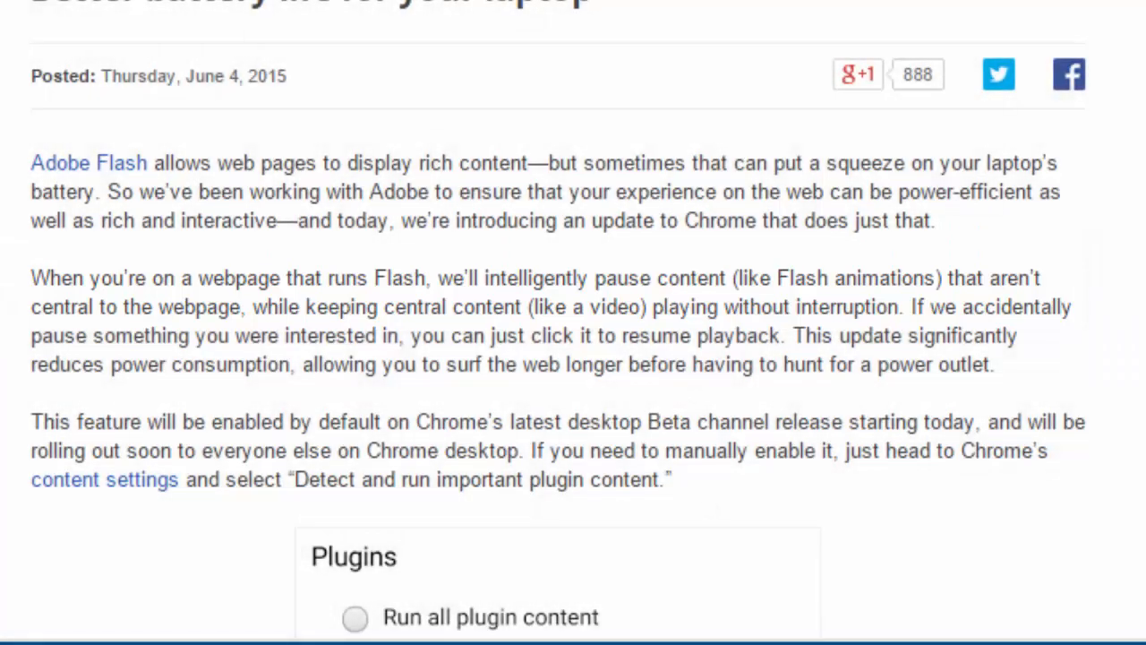
pyautogui.scroll(3)
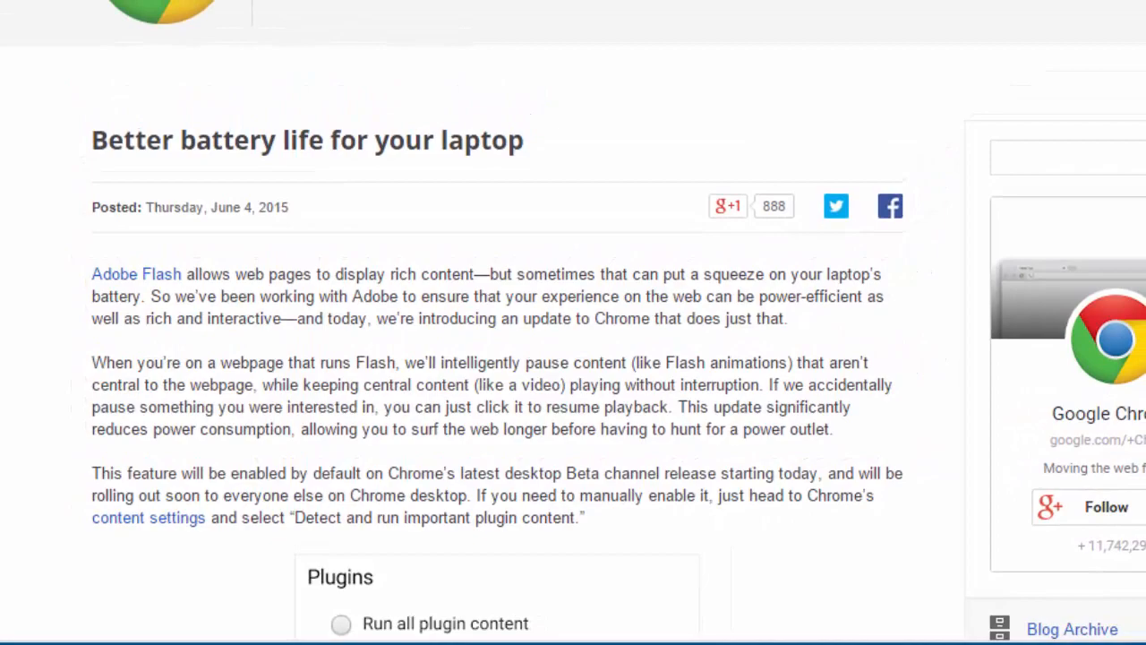
pyautogui.scroll(3)
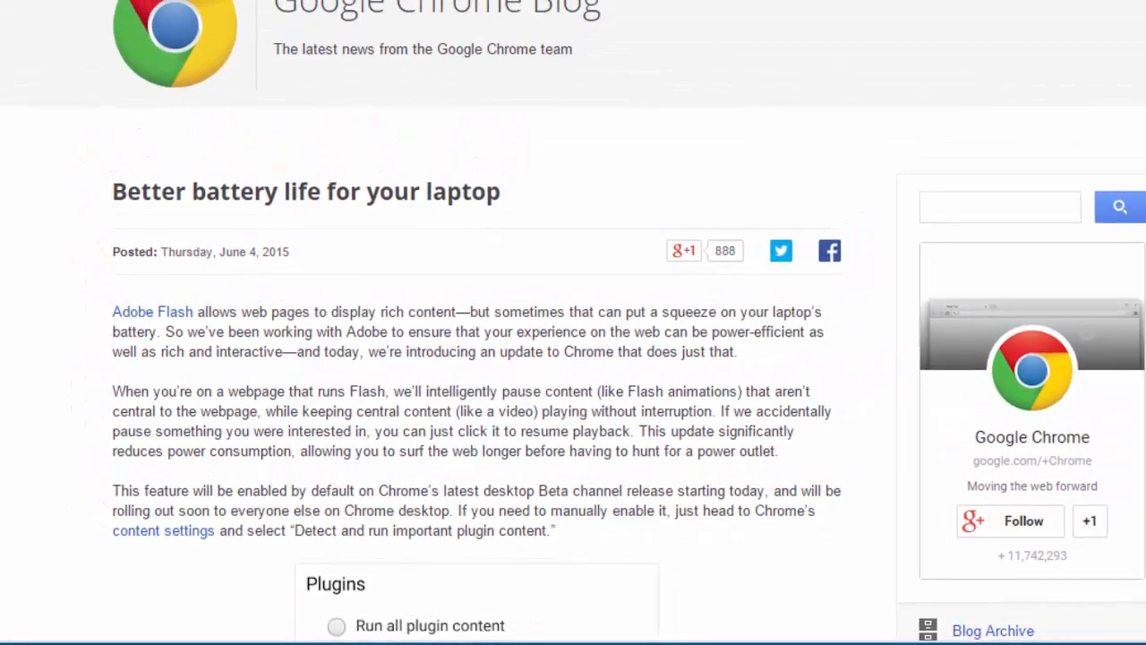
pyautogui.scroll(3)
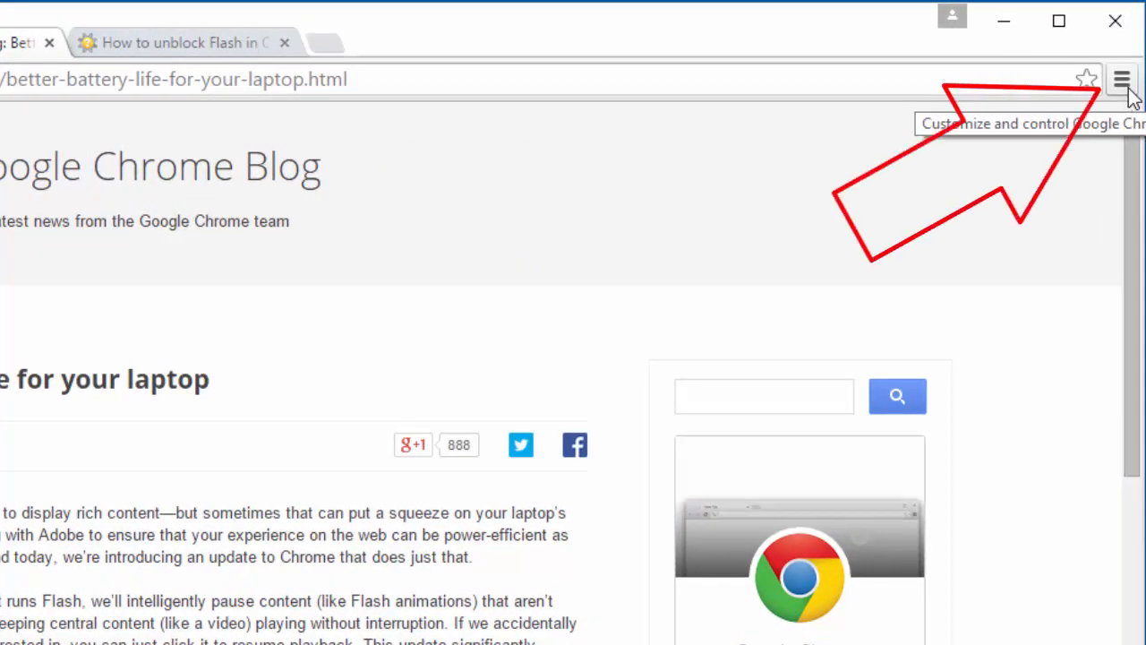
# Step: Open Chrome's Settings page from the main menu
pyautogui.click(1121, 79)
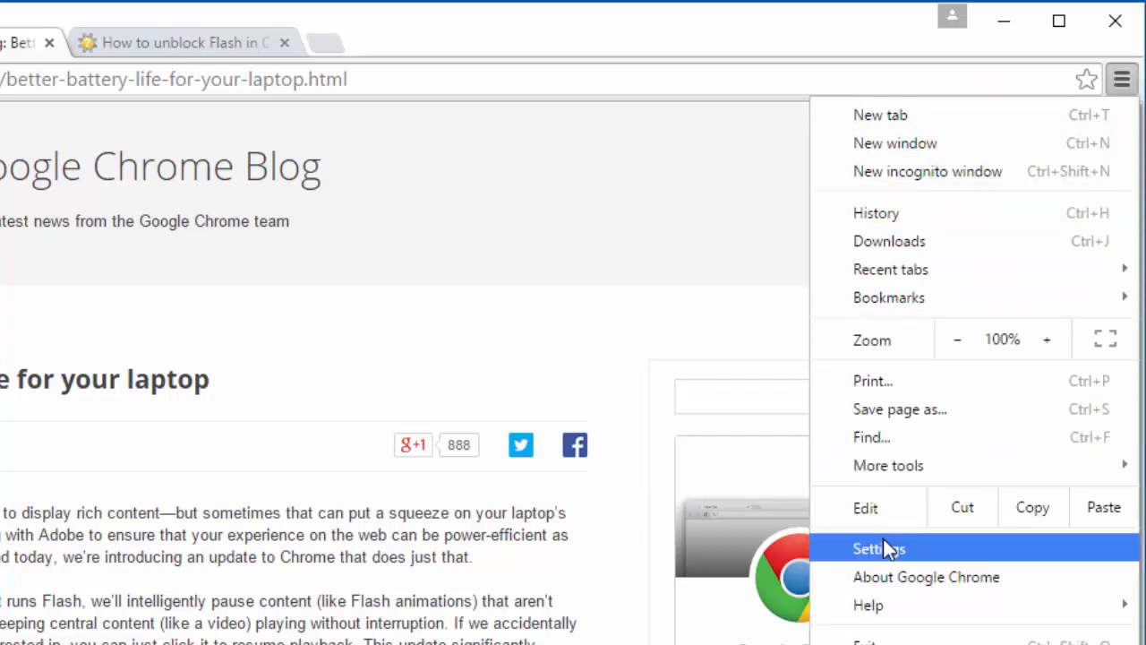
pyautogui.click(878, 548)
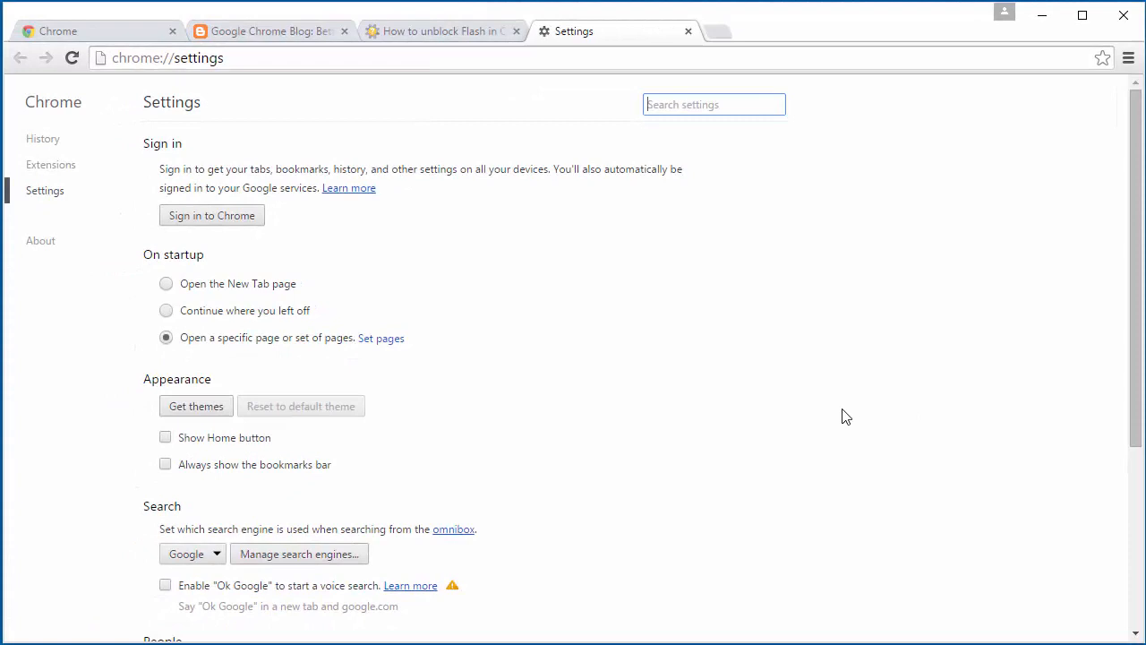
# Step: Expand 'Show advanced settings...' so the Privacy section is visible
pyautogui.scroll(-3)
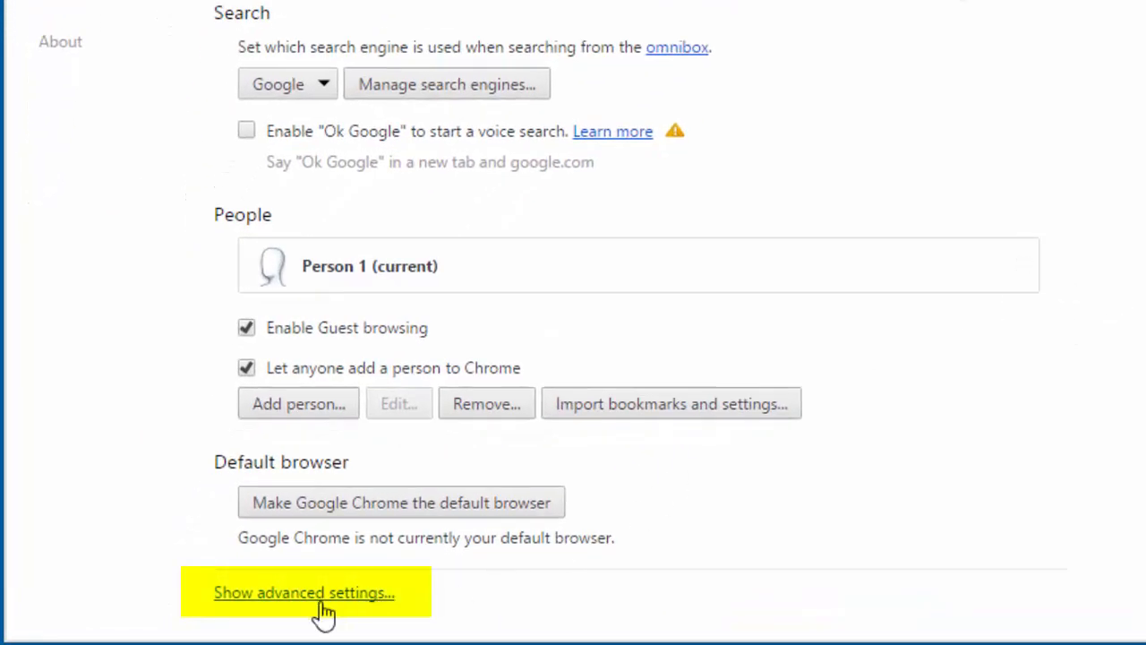
pyautogui.click(305, 591)
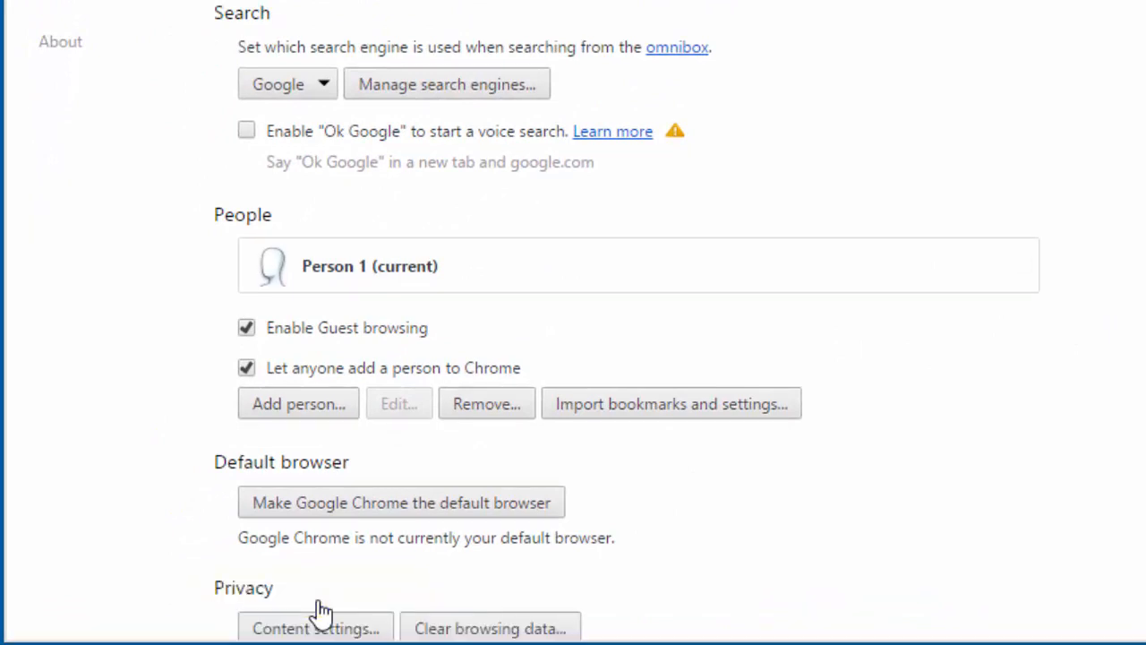
pyautogui.moveTo(129, 590)
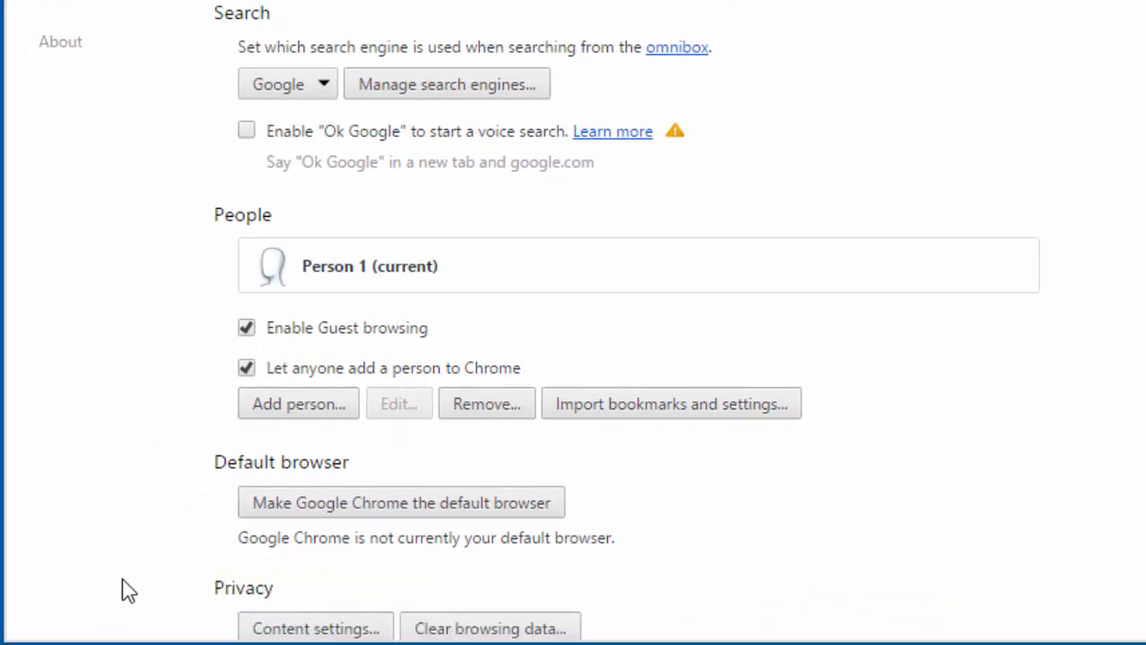
pyautogui.scroll(-3)
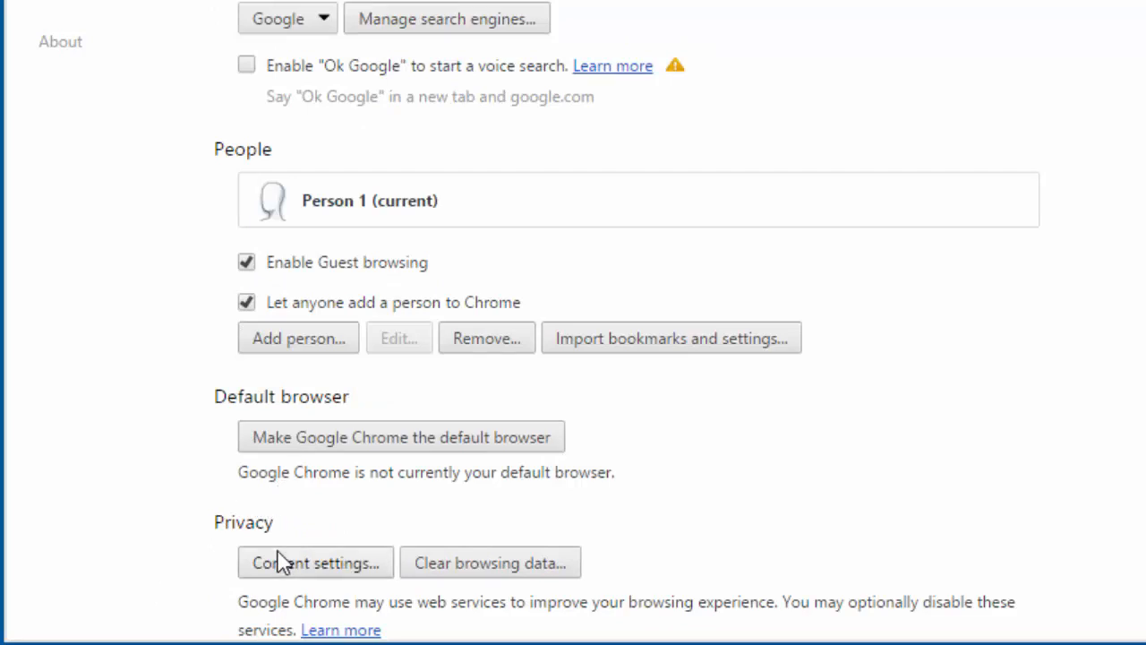
# Step: Open the Content settings dialog and scroll it to the Plugins section
pyautogui.click(316, 563)
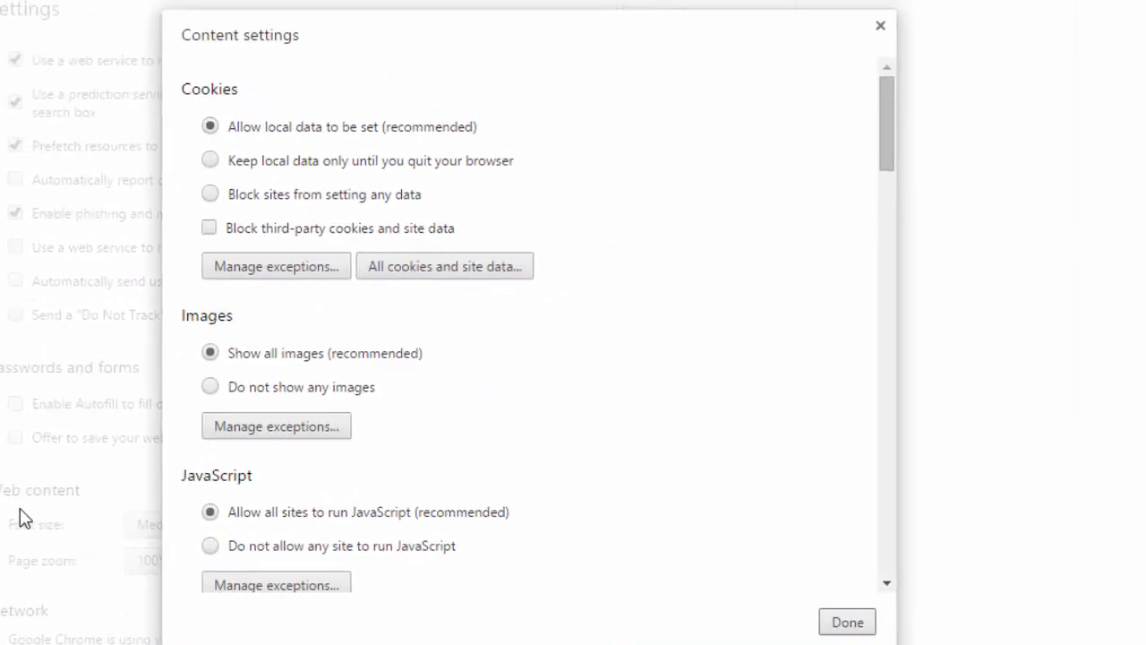
pyautogui.moveTo(439, 566)
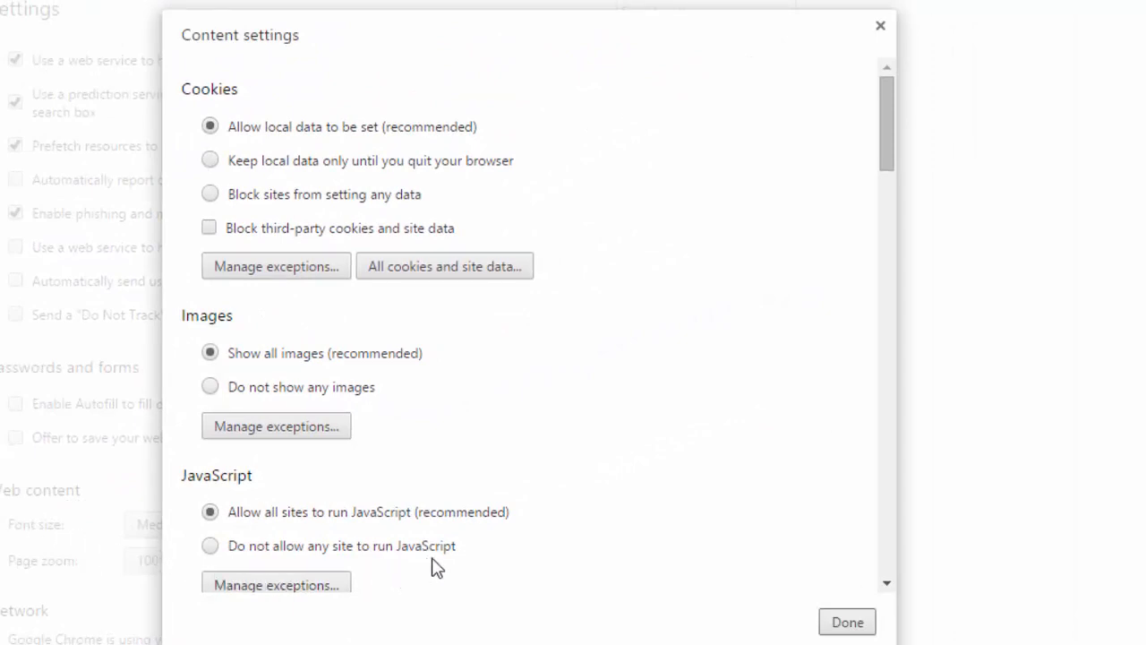
pyautogui.scroll(-3)
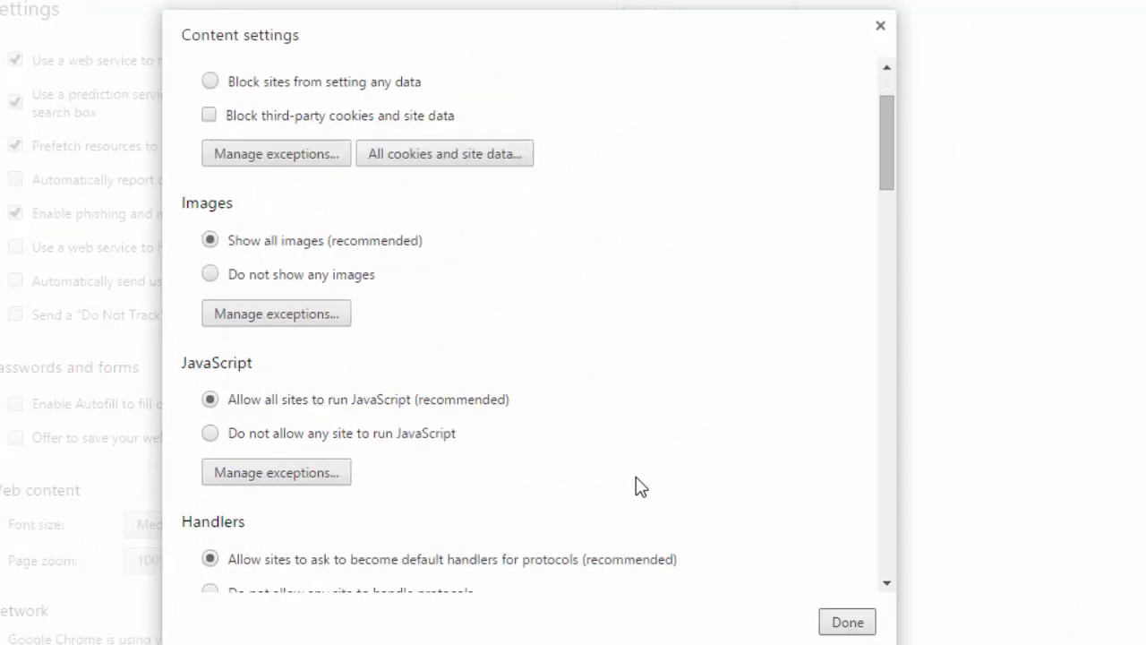
pyautogui.scroll(-3)
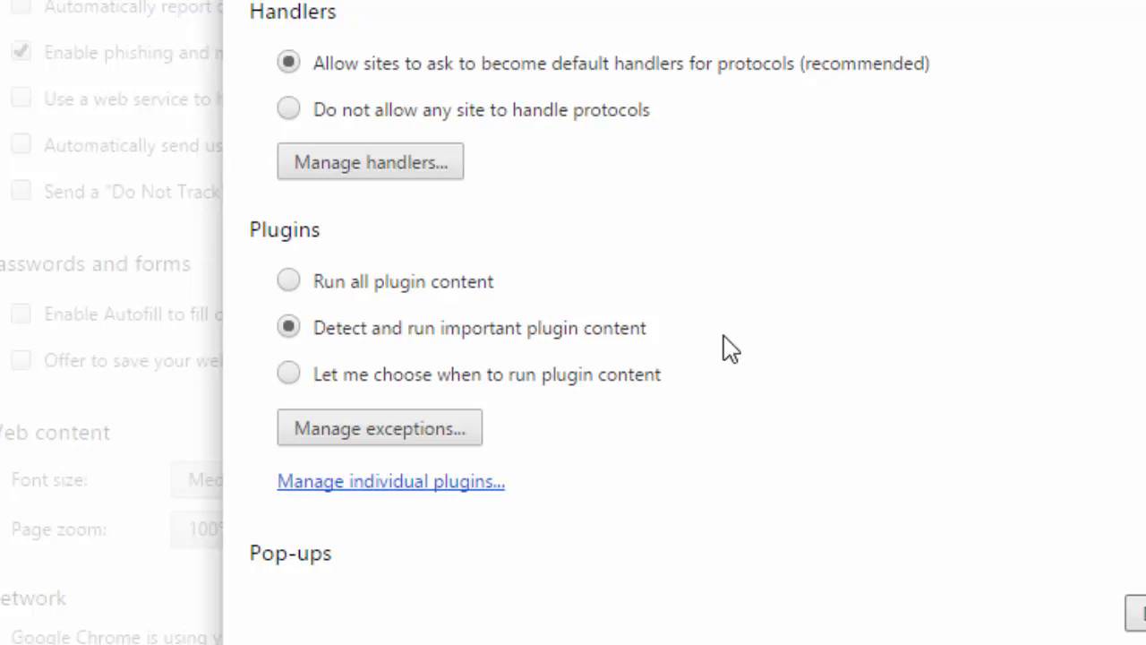
pyautogui.moveTo(713, 350)
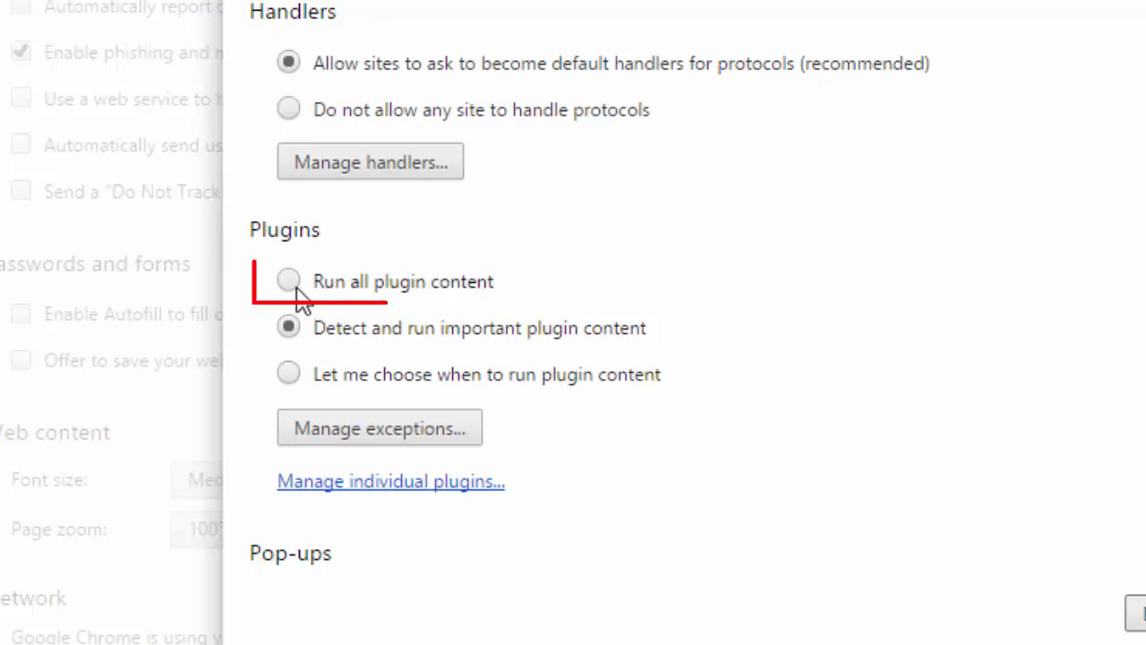
# Step: Choose 'Run all plugin content', briefly trying 'Let me choose', and settle on running all
pyautogui.click(288, 282)
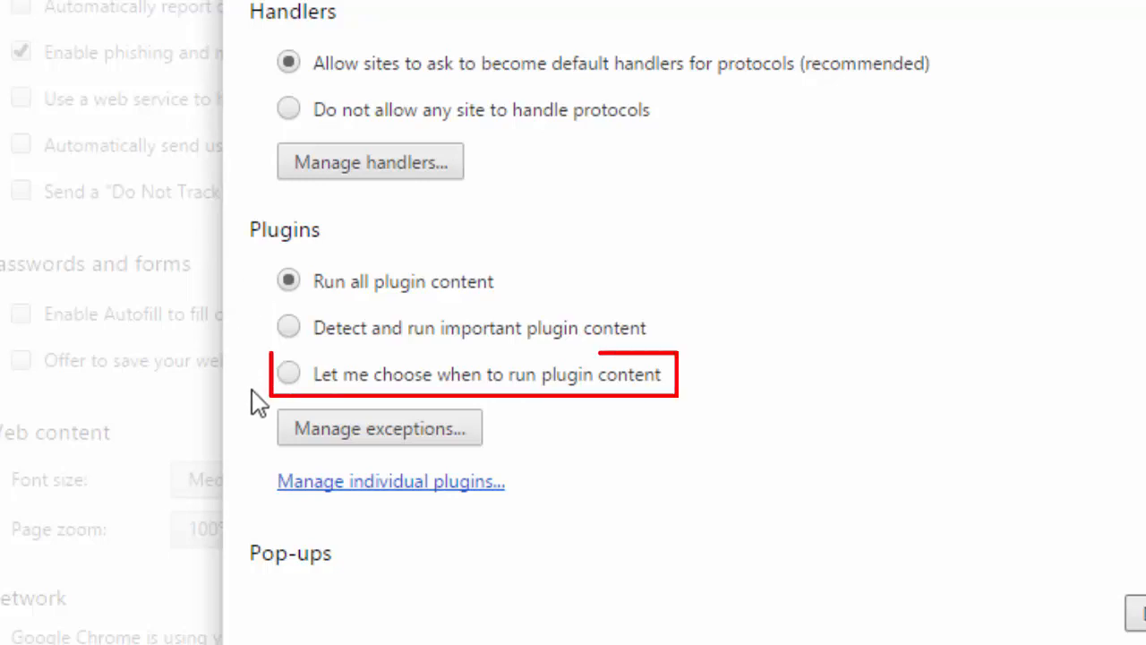
pyautogui.click(288, 374)
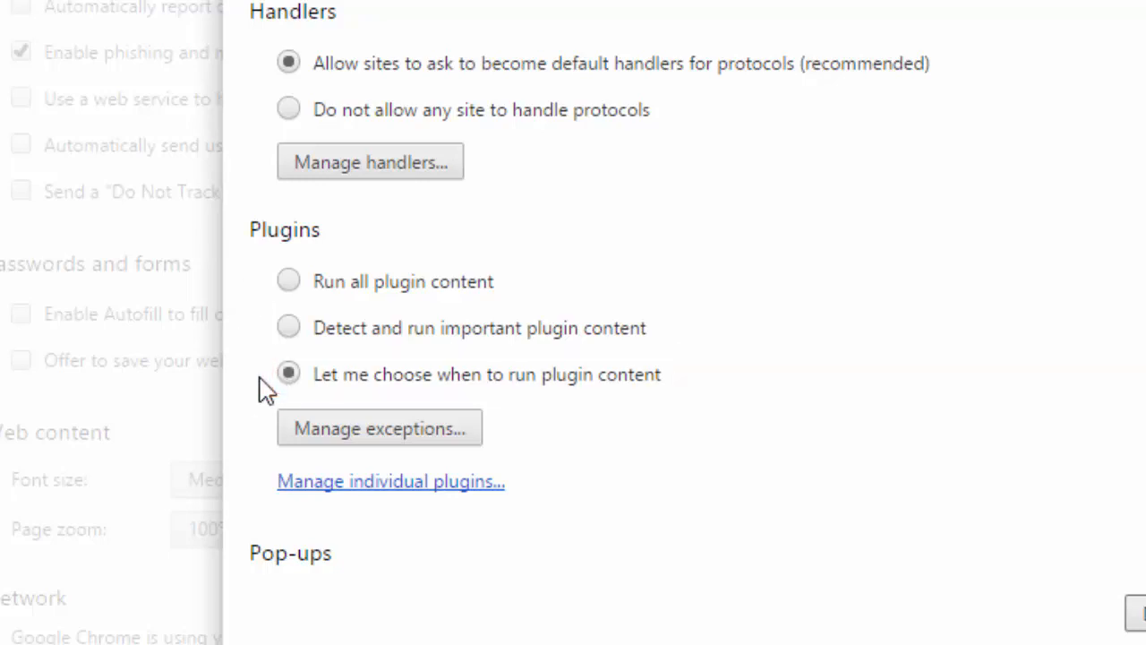
pyautogui.click(289, 279)
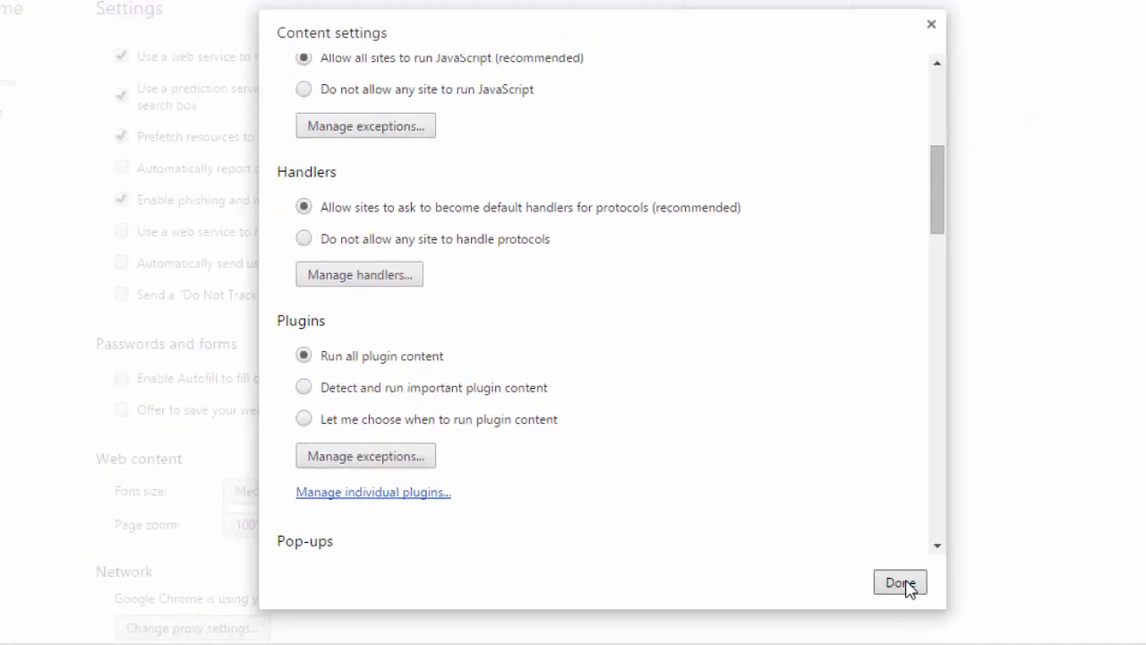
# Step: Confirm with Done and return to the Google Chrome Blog tab
pyautogui.click(899, 582)
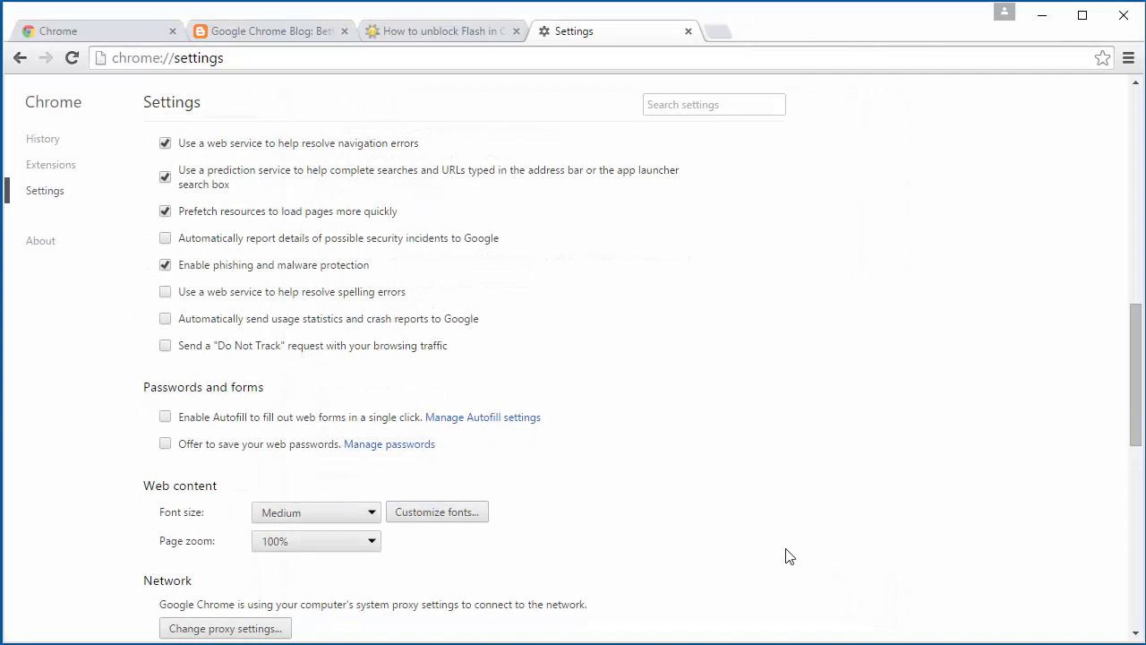
pyautogui.moveTo(656, 154)
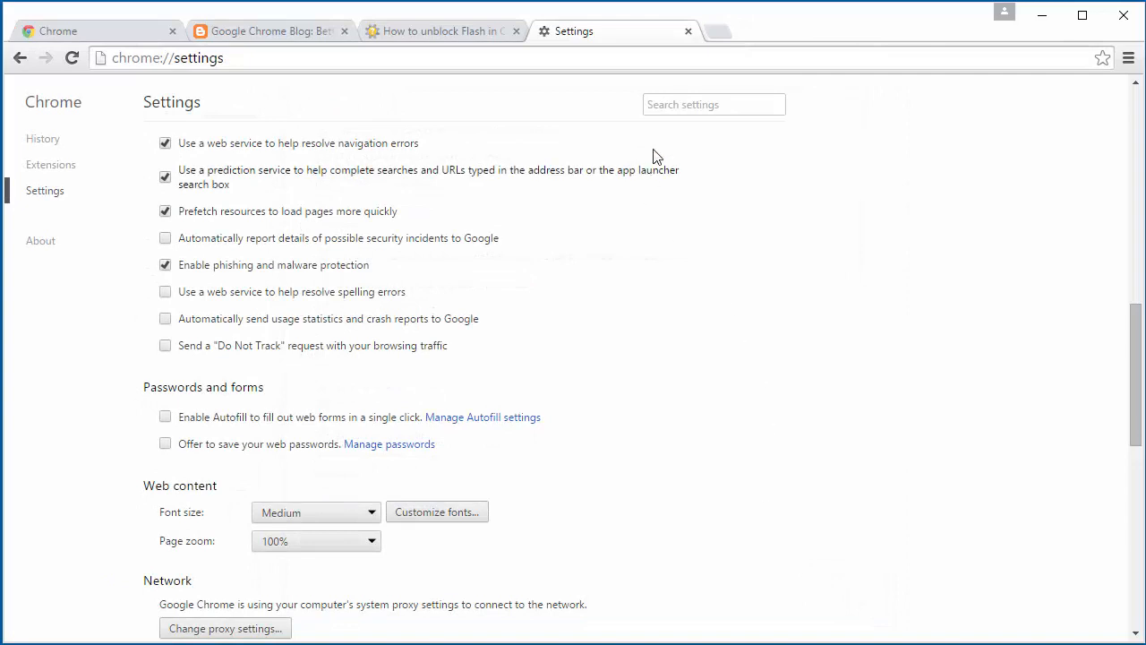
pyautogui.click(688, 30)
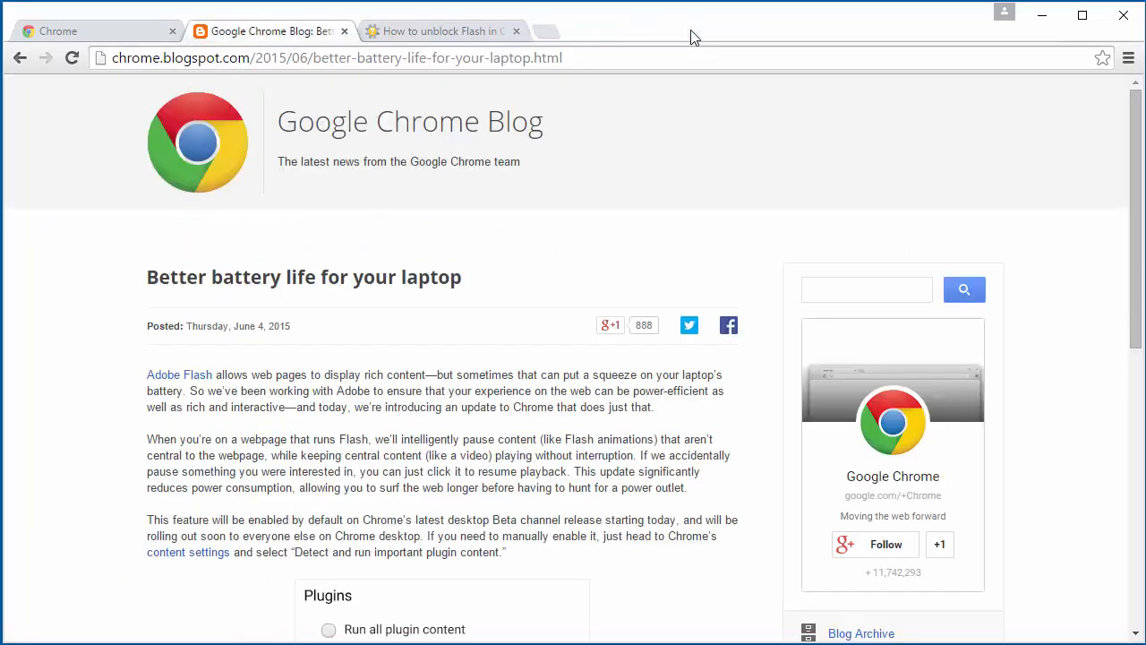